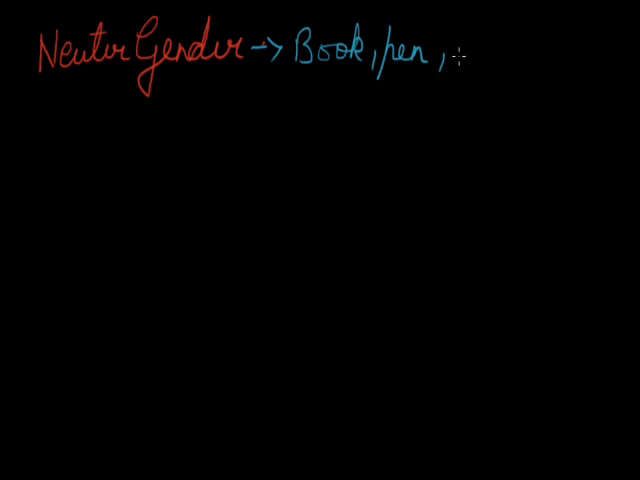
Step: Handwrite 'room, tree' in blue after 'Book, pen,' on the Neuter Gender line
text(room, br)
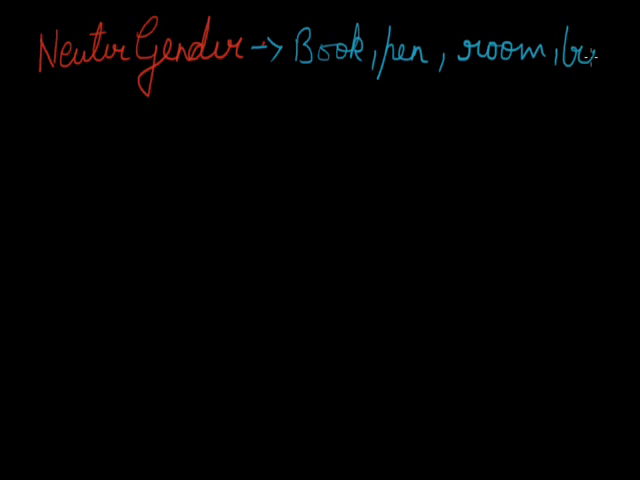
text(tree .)
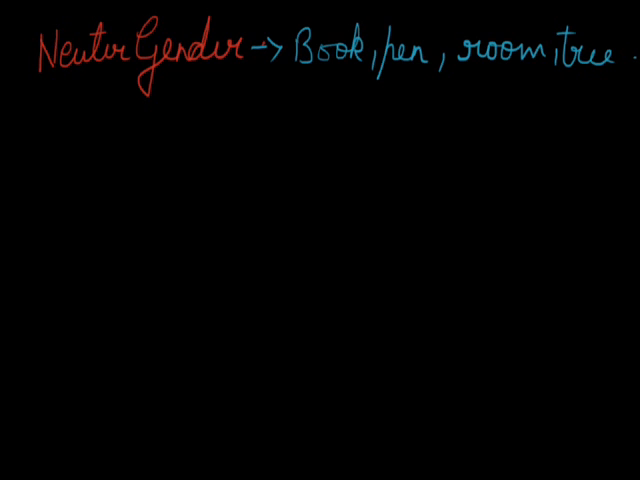
mouse_move(52, 120)
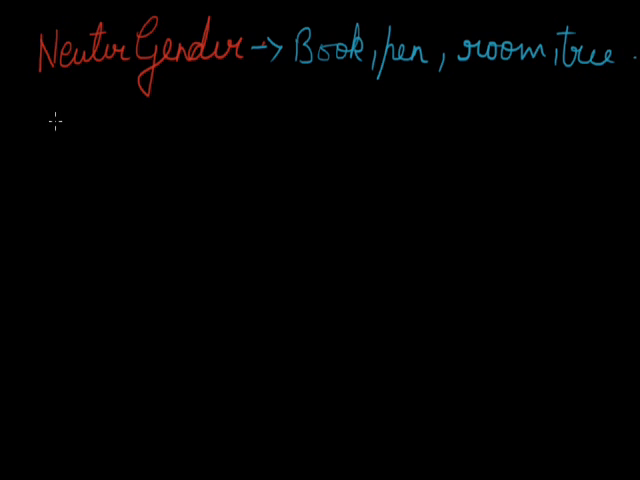
Step: Write underlined 'Strength, Violence' with an arrow to 'The Sun, Summer, winter'
drag(52, 110, 48, 150)
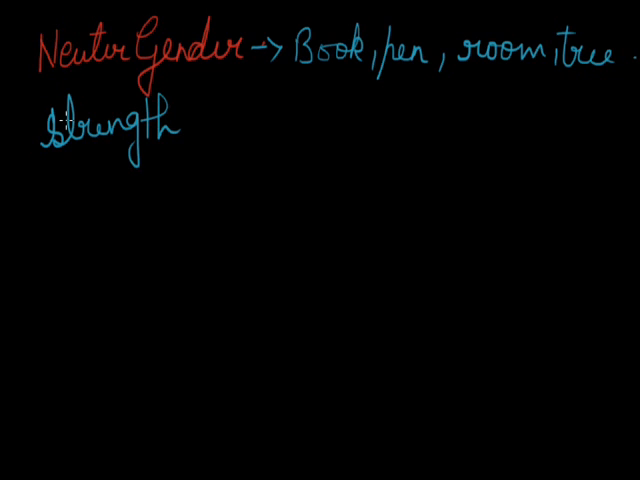
text(U)
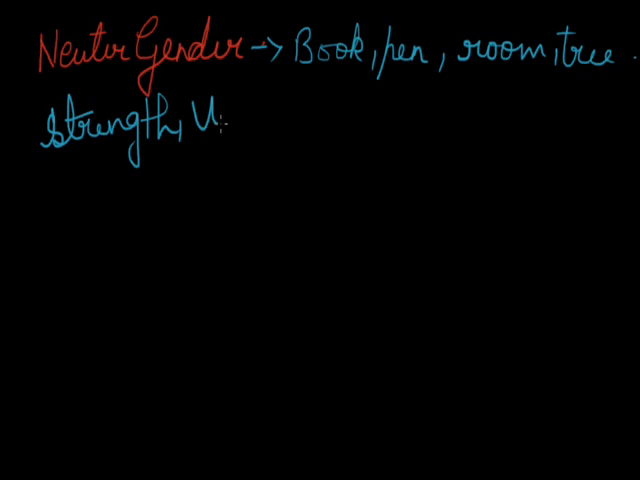
text(iolence)
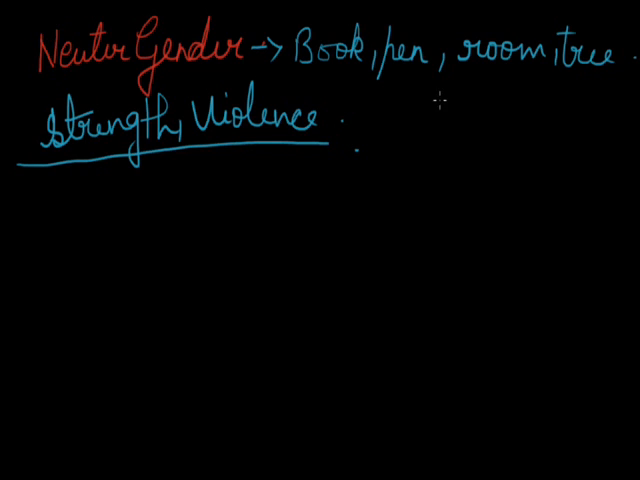
mouse_move(423, 117)
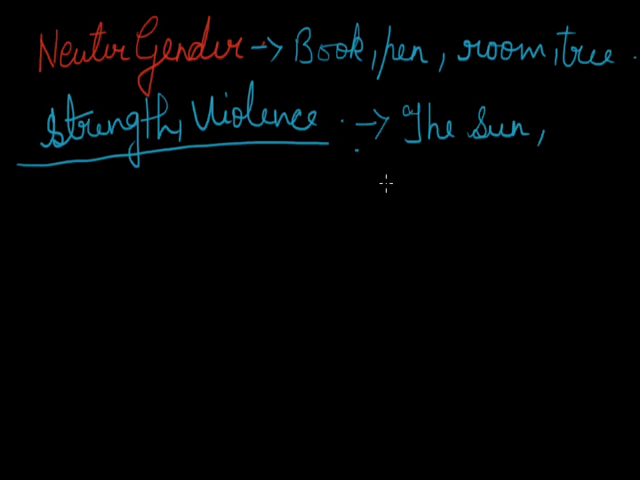
text(Sun)
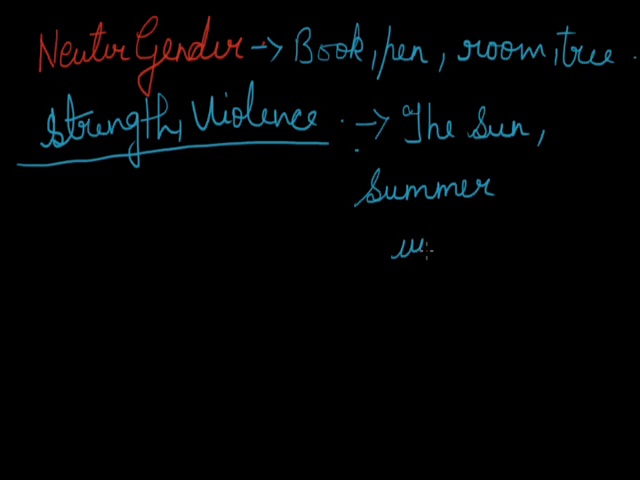
text(winter)
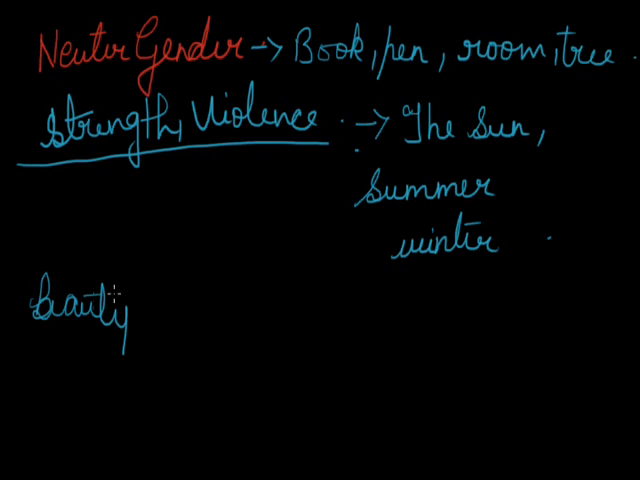
Step: Write 'Beauty, gentleness and gracefulness' in blue and begin an arrow below it
text(, gen)
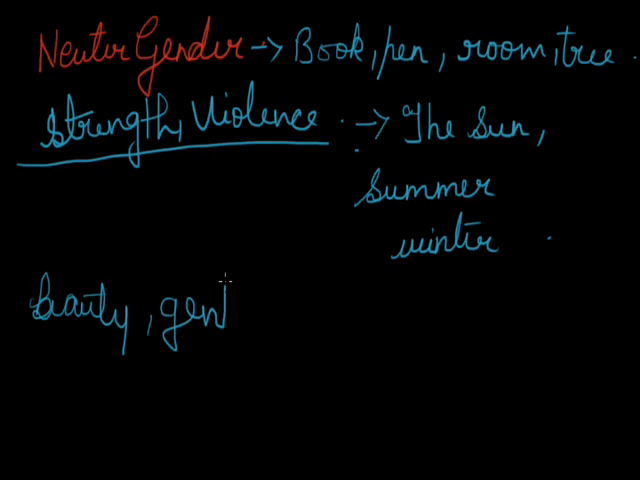
text(tle)
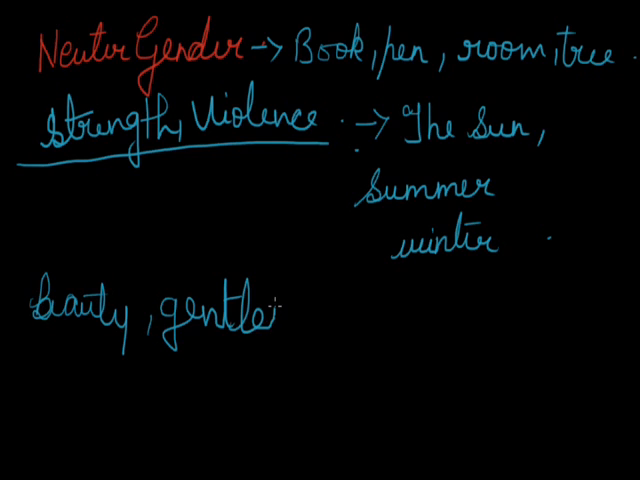
text(ness and o)
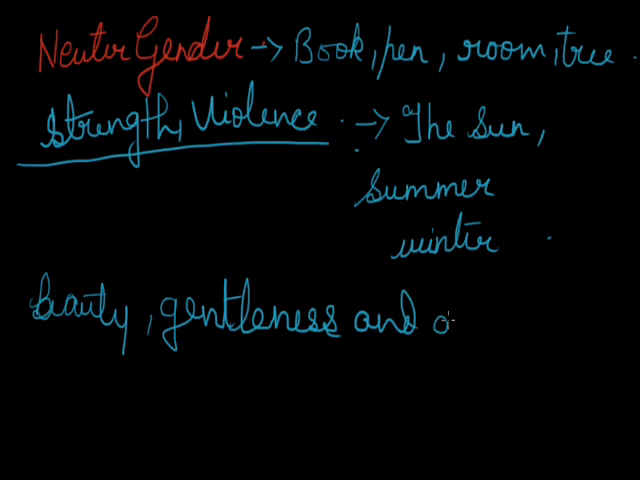
text(grace)
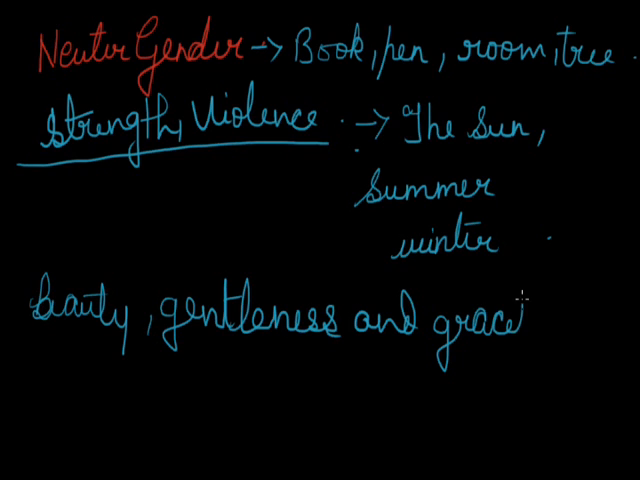
text(full)
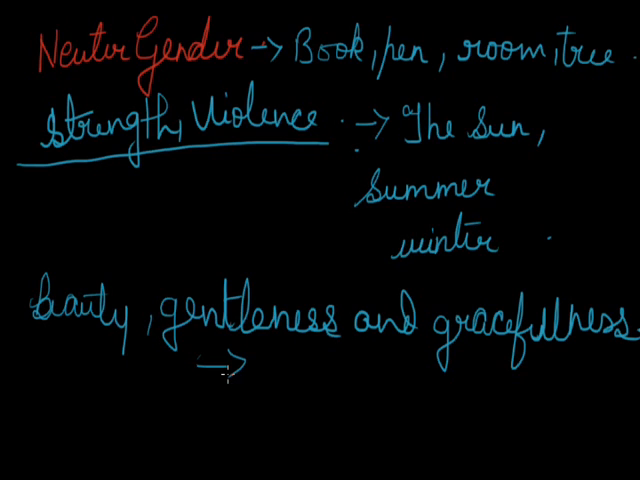
text(Me)
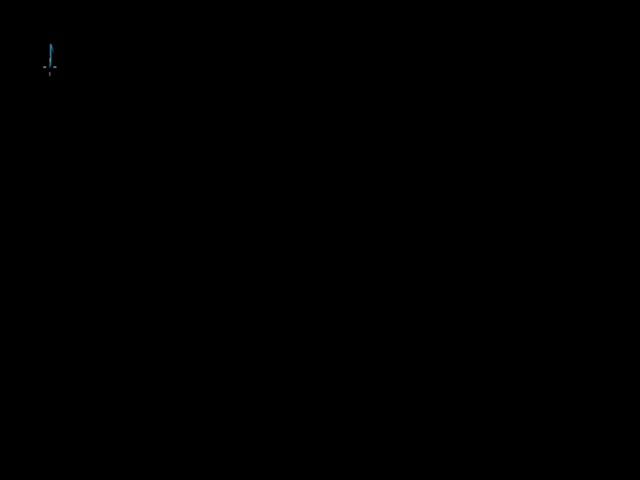
Step: Write the blue column headings 'Masculine' and 'Feminine'
text(Mas)
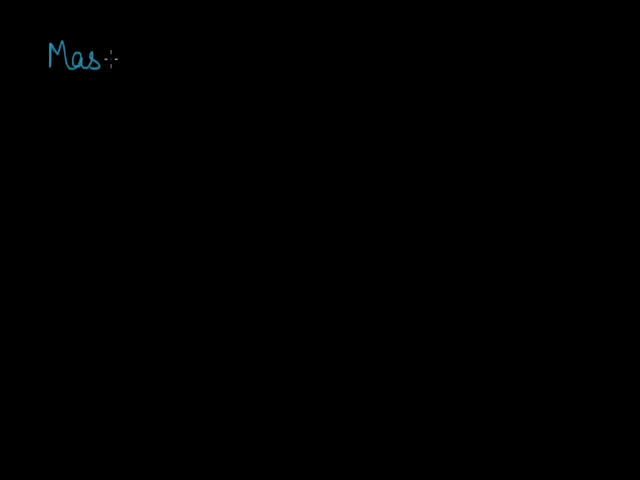
text(culine)
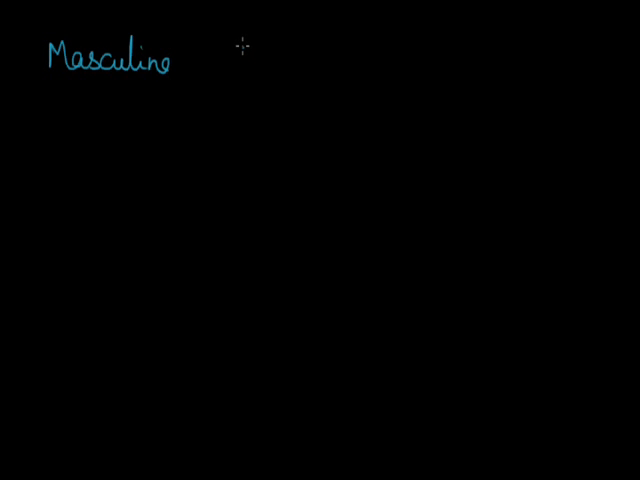
text(Fem)
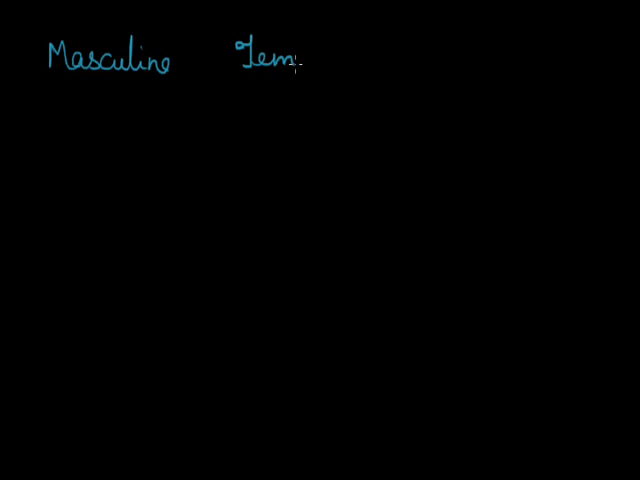
text(inine)
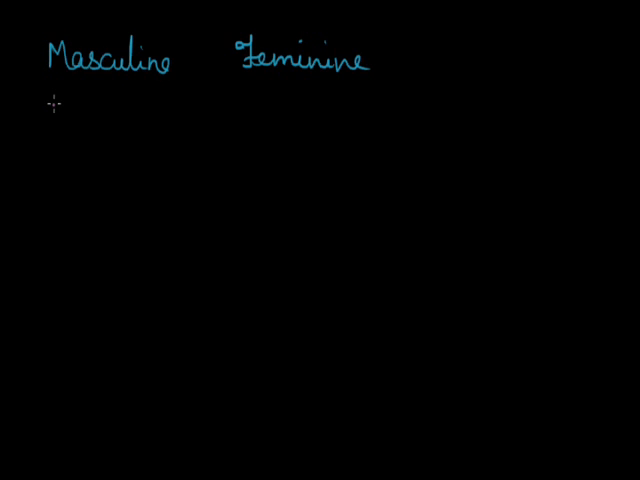
Step: Write pink pairs Boy–Girl, Bullock–heifer, Horse–mare, and Buck below
text(Boy Girl)
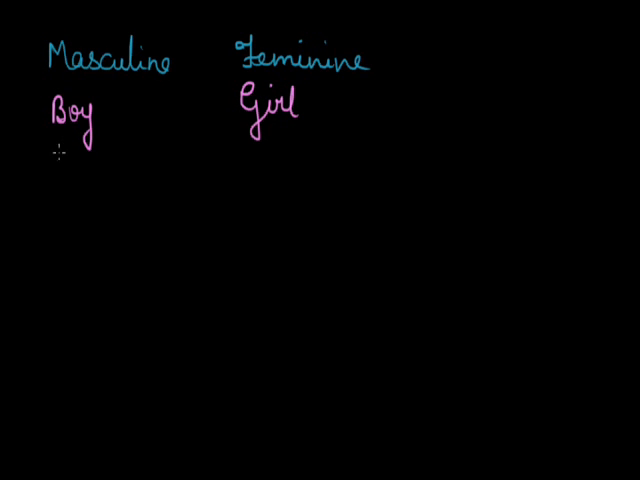
text(Buc)
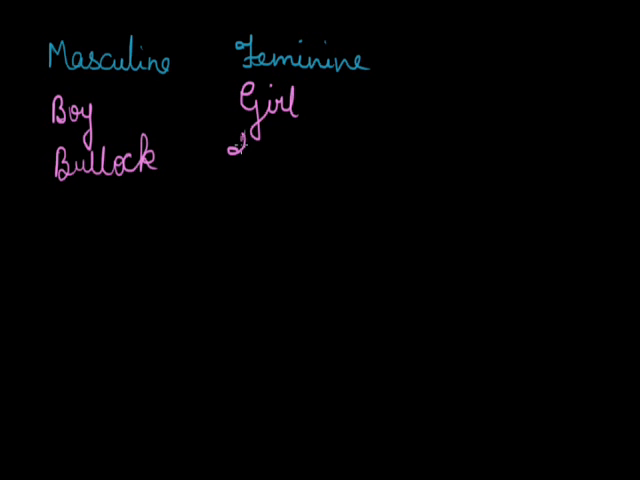
text(heifer)
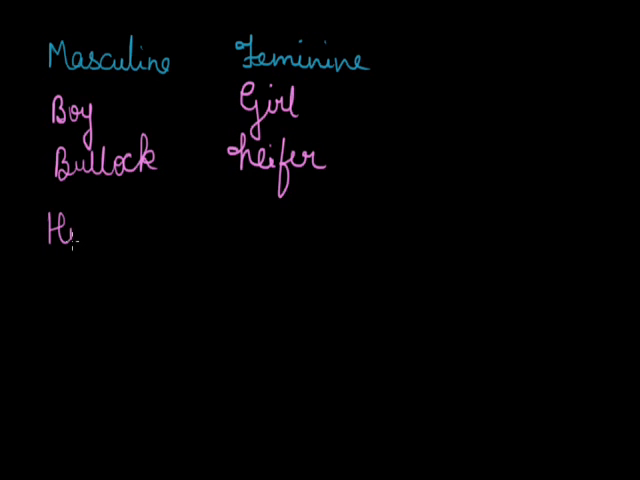
text(orse)
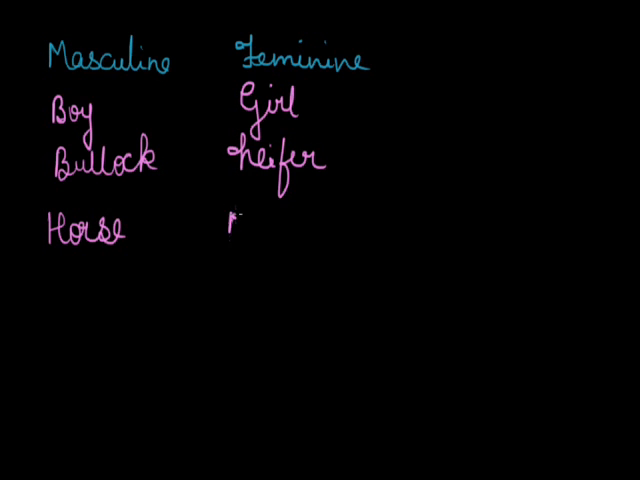
text(mare)
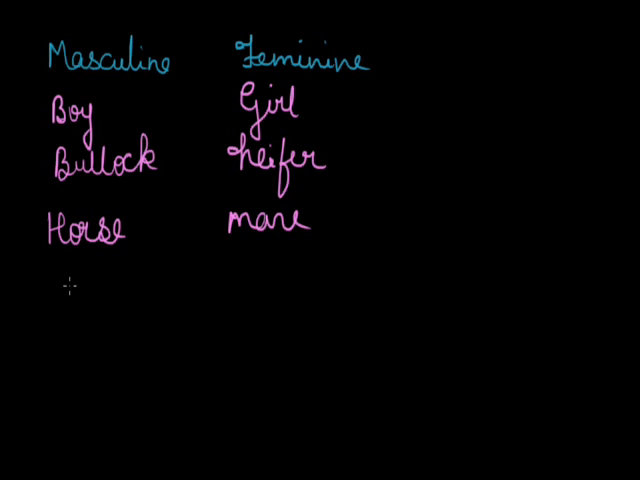
text(B)
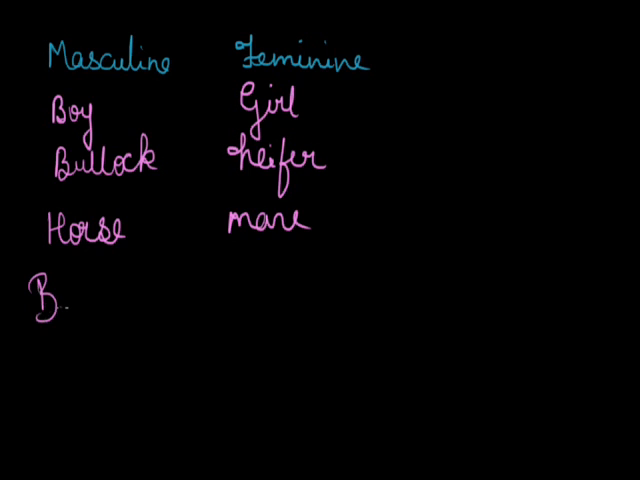
text(uck)
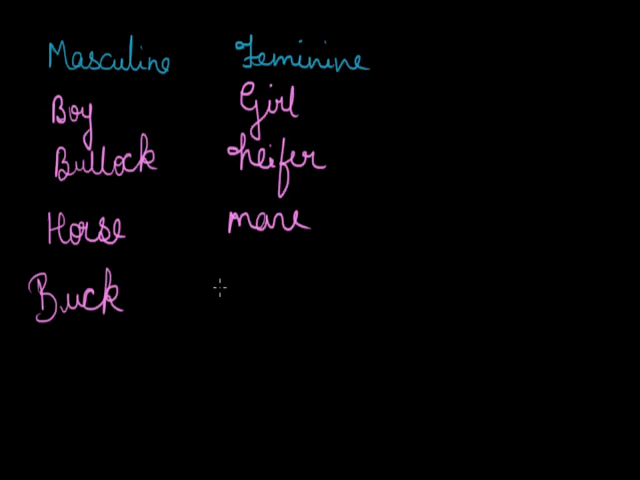
mouse_move(222, 283)
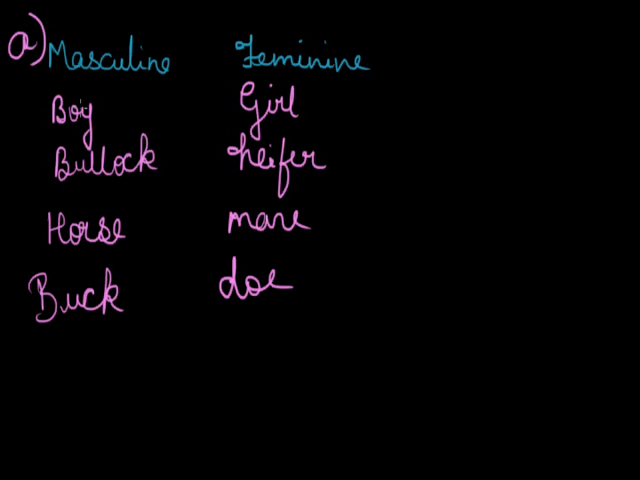
mouse_move(151, 194)
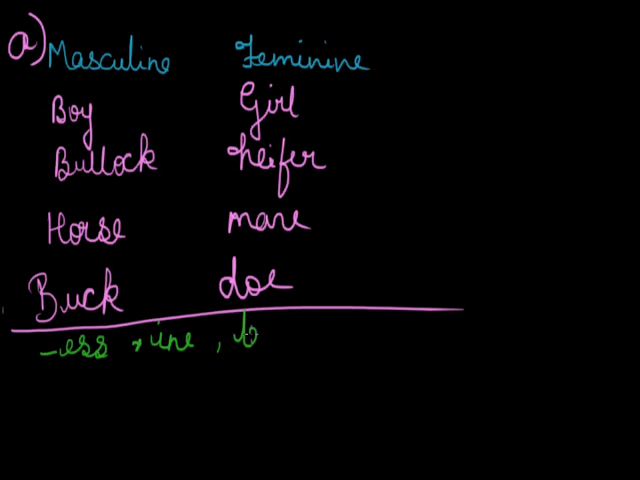
Step: Write green feminine suffixes '-ess, -ine, -trix, -a etc' below the word list
text(rix)
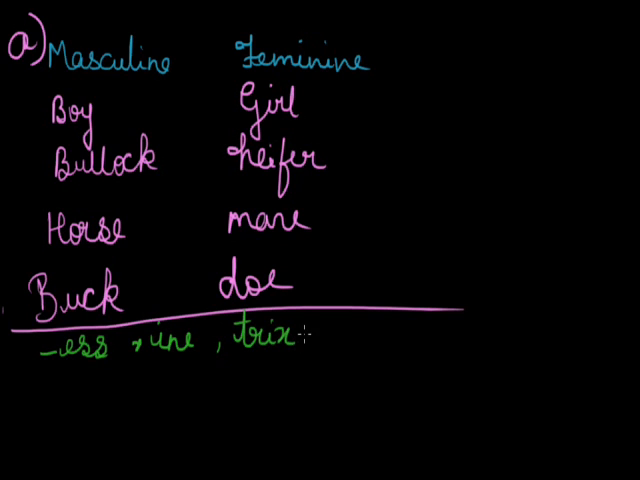
text(-o)
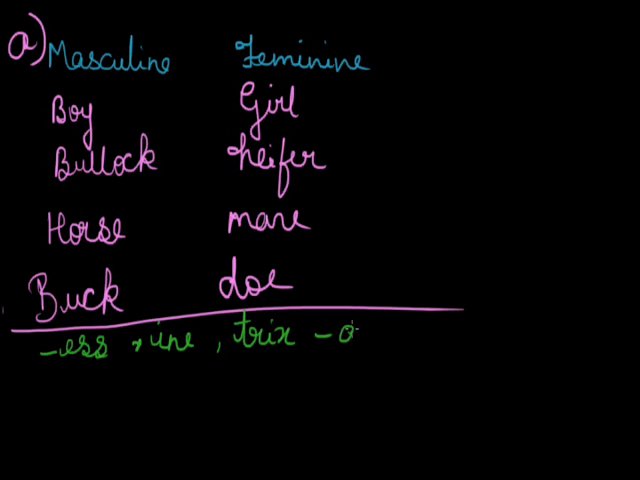
text(etc)
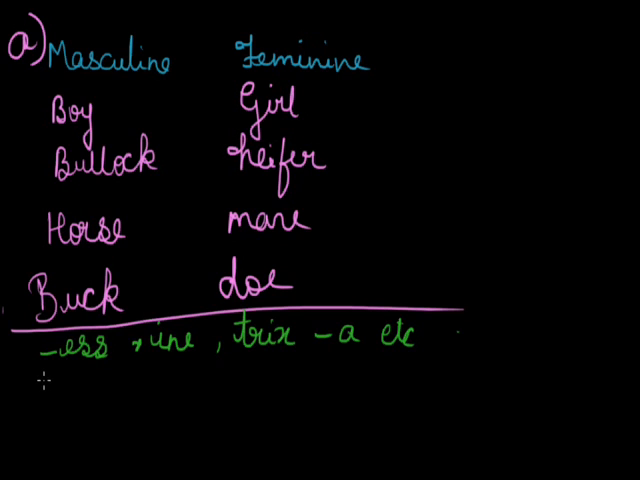
text(Lion)
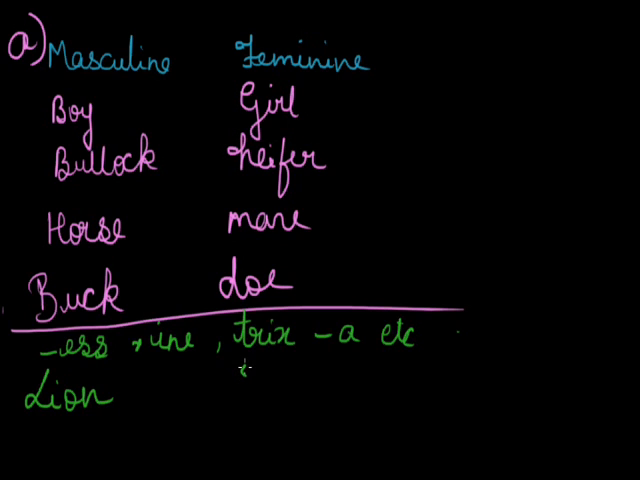
Step: Write green pairs Lion–Lioness and shepherd–shepherdess under the suffix line
text(Lio)
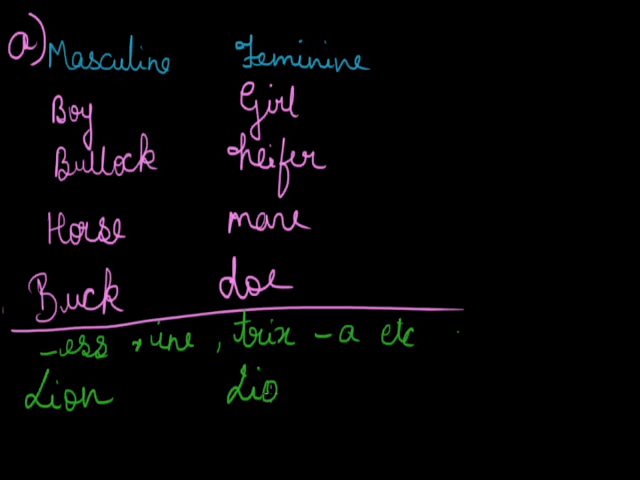
text(ness)
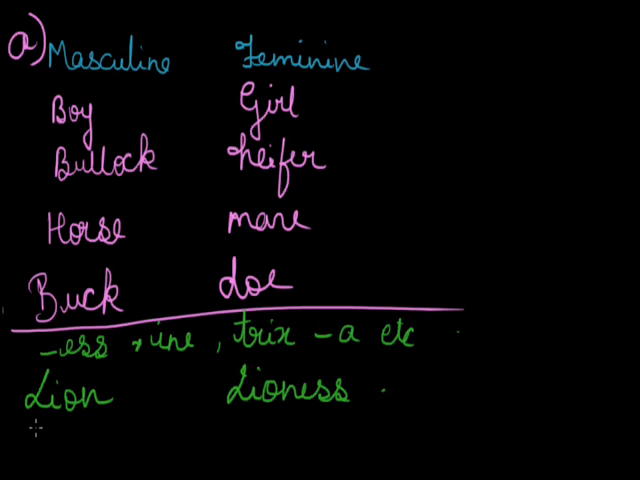
text(sl)
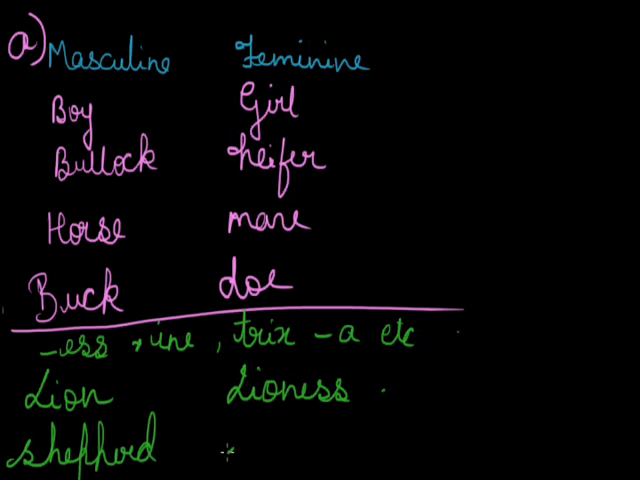
text(she)
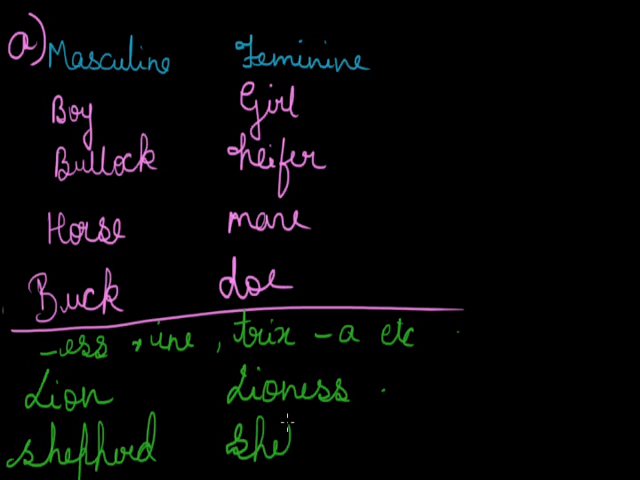
text(phe)
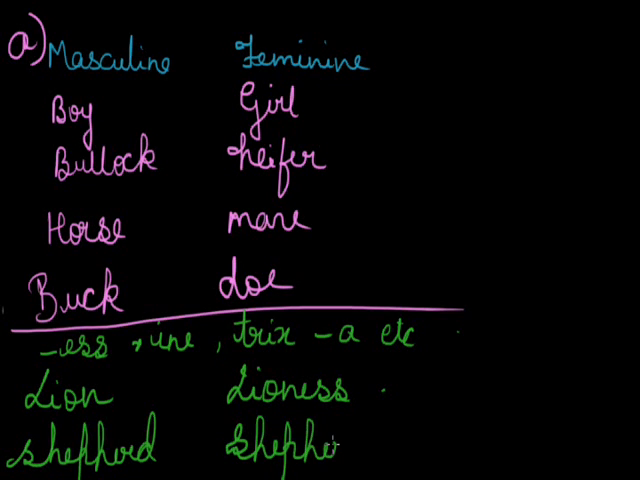
text(rdess)
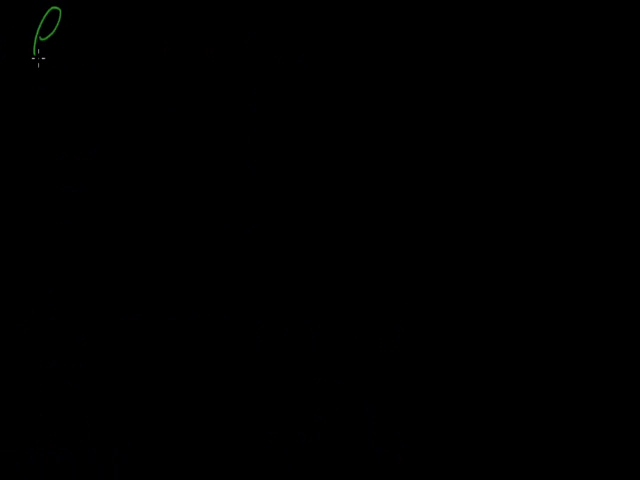
Step: On a new page write Grandfather–Grandmother, Tree–Trees, Box–Boxes, and begin label i)
text(Gran)
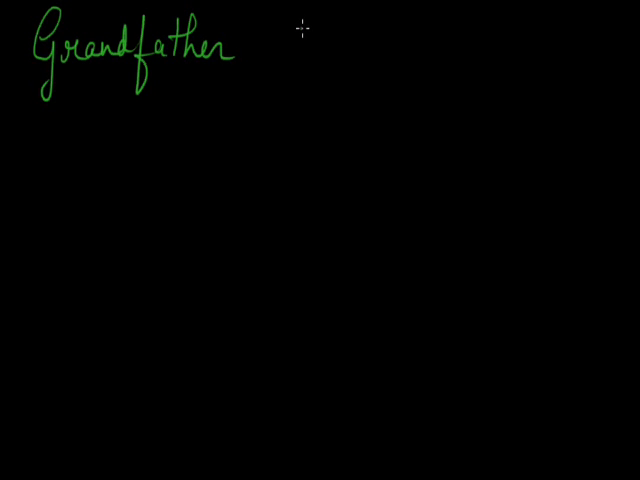
drag(300, 30, 330, 60)
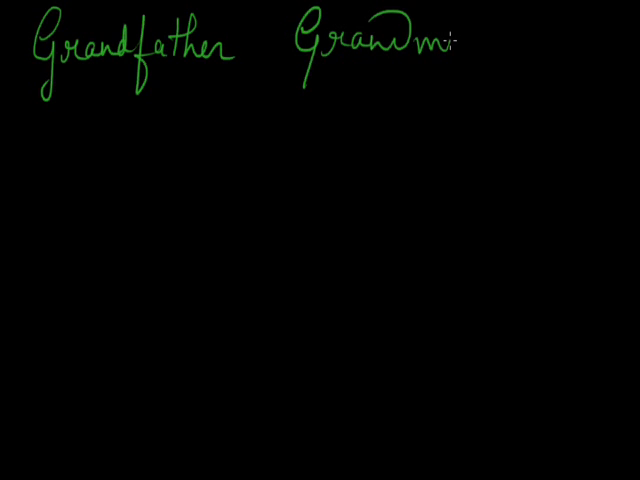
text(other)
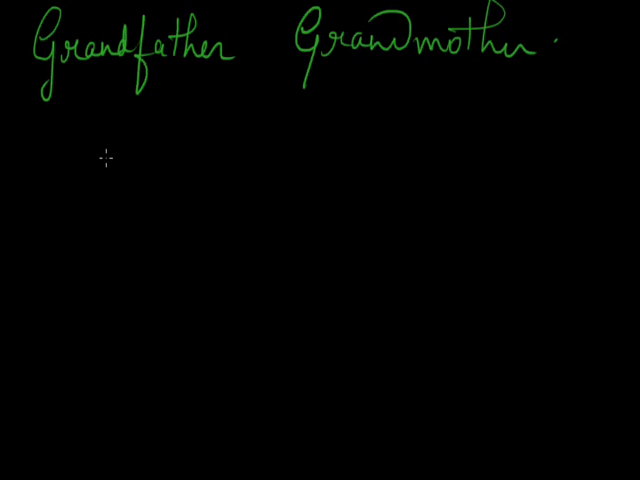
mouse_move(113, 163)
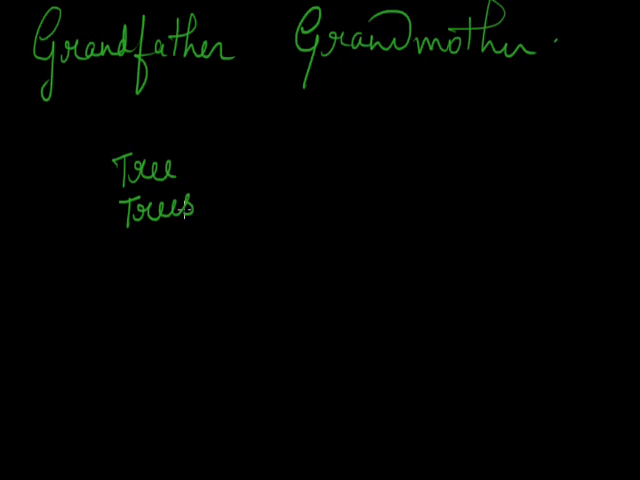
text(Be)
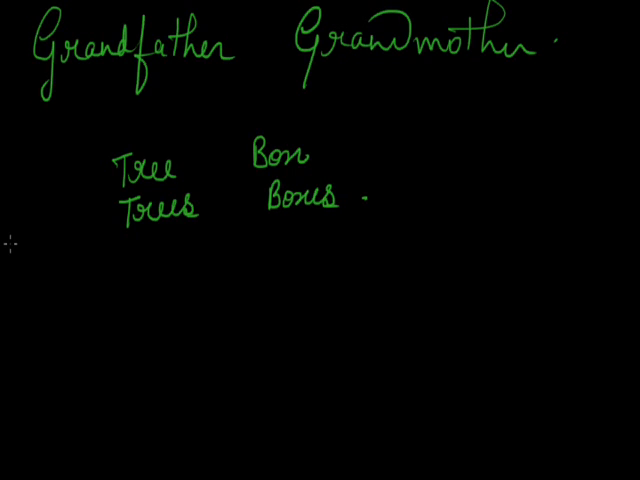
click(28, 252)
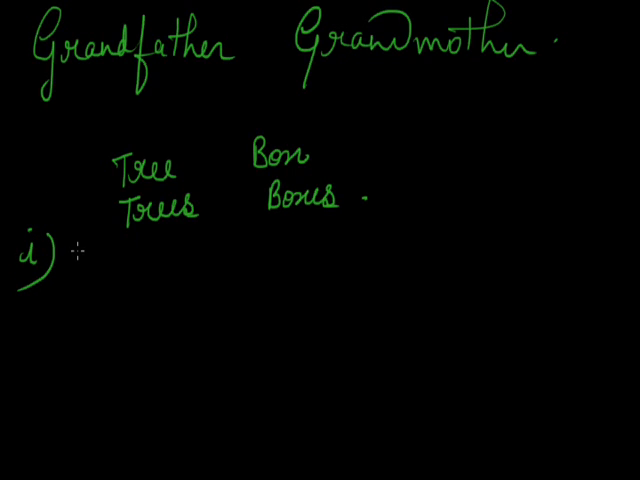
mouse_move(80, 250)
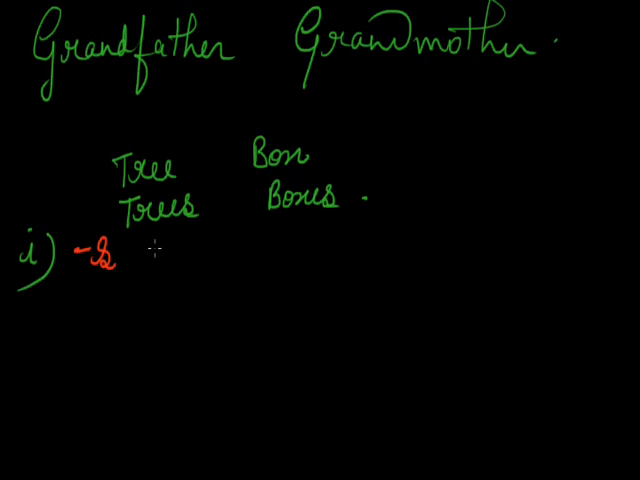
Step: Write red rule i) '-s → boy boys, disk disks' with the s endings underlined
drag(135, 260, 165, 255)
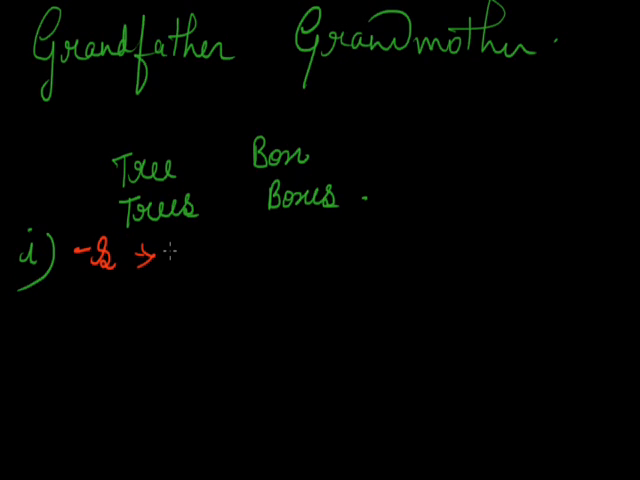
text(b)
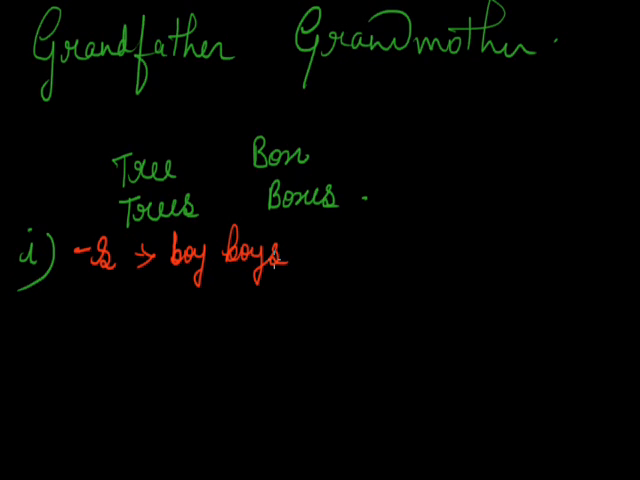
text(dis)
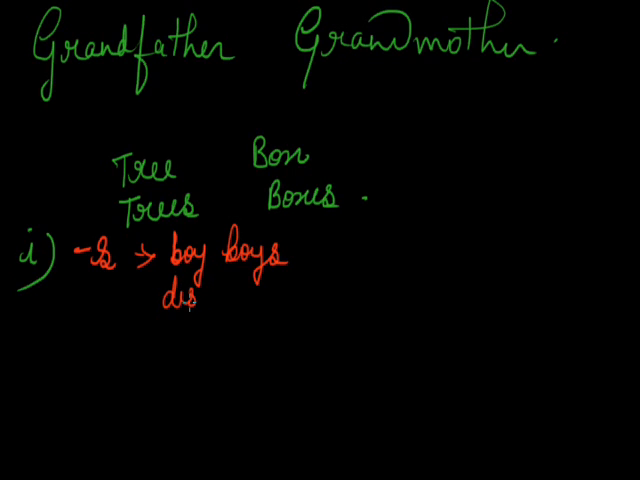
text(disk di)
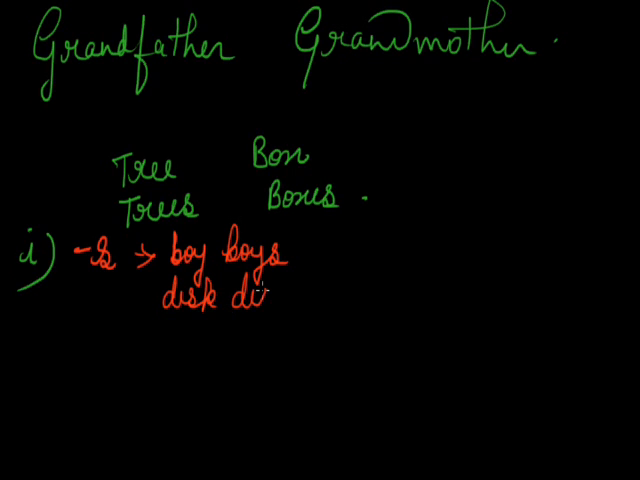
text(ks)
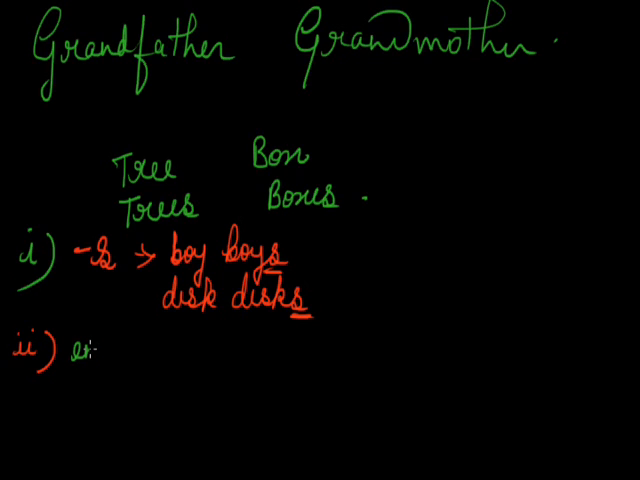
Step: Write rule ii) 'ending in -s, -sh, -ch or -x'
text(ending in -s, -sh,)
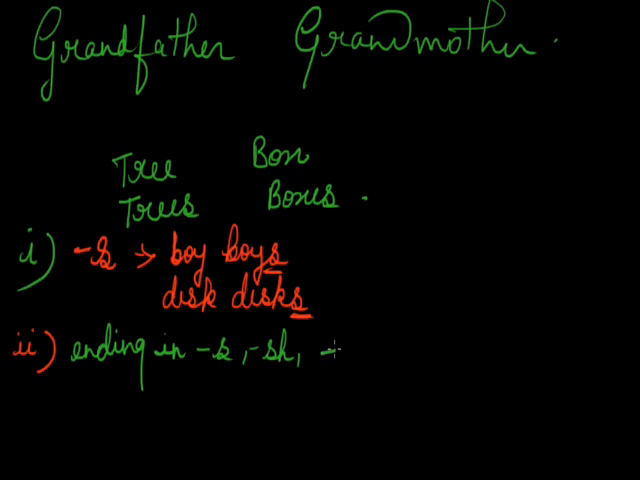
text(-ch)
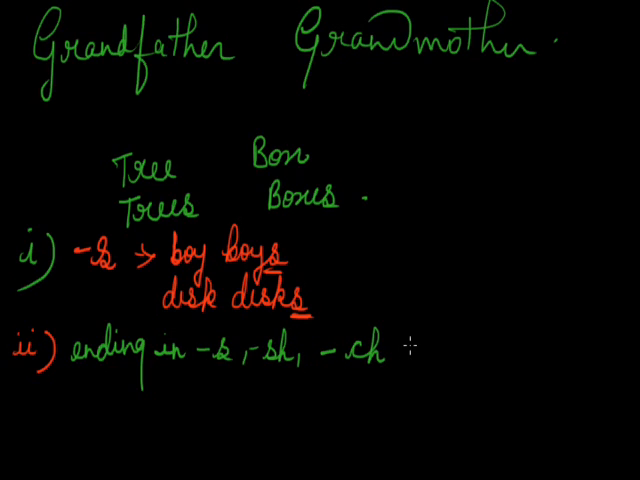
text(or -)
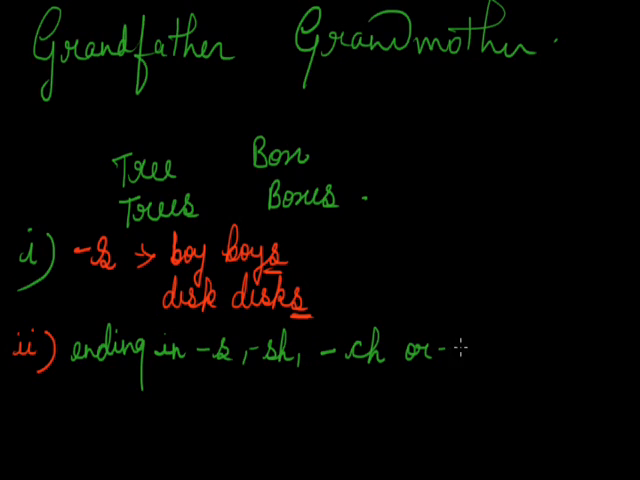
text(x [)
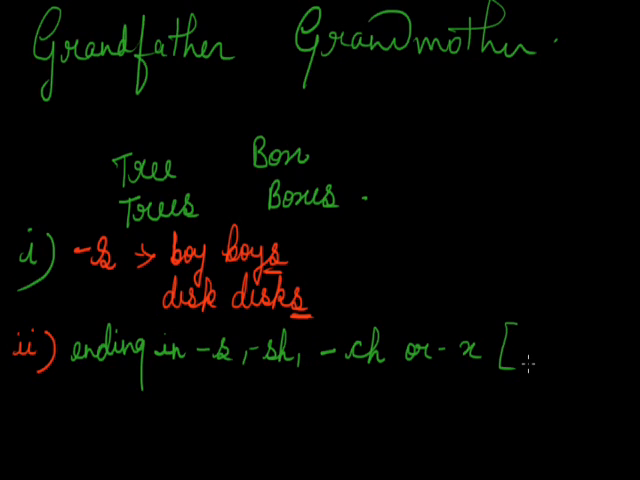
Step: Add '[adding -es]', underline the -ch ending and box the x
text(add)
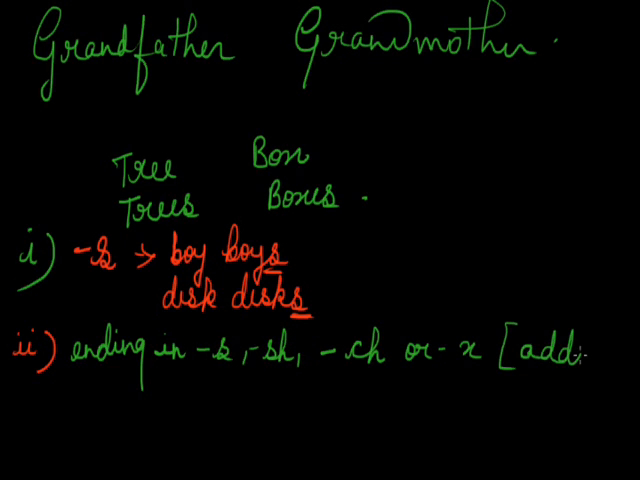
text(ing)
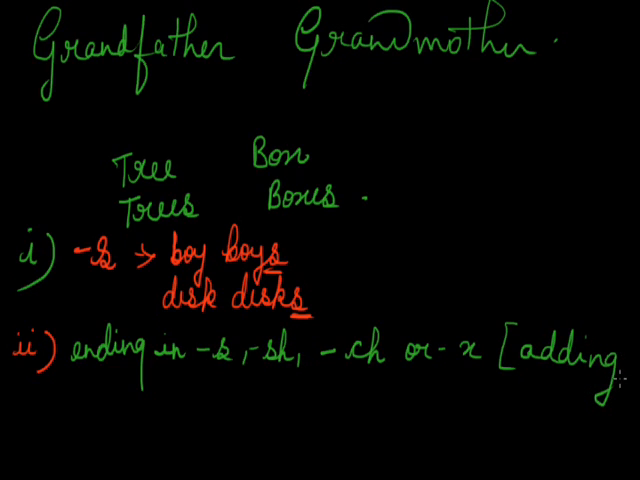
text(-es ])
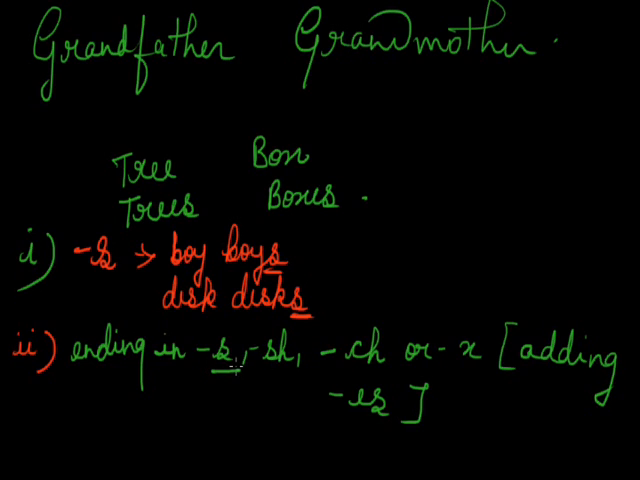
mouse_move(270, 384)
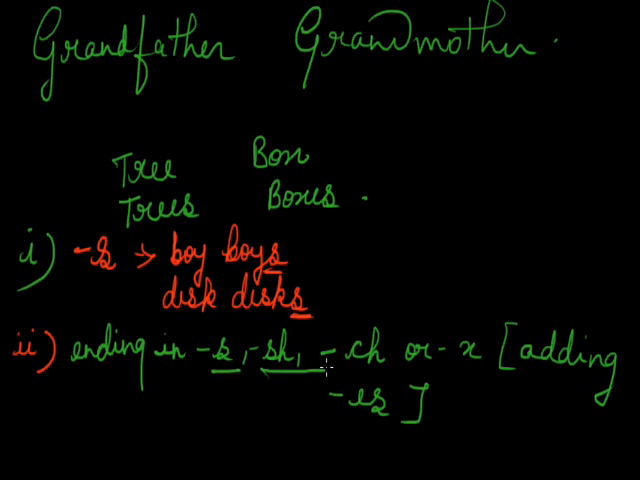
drag(338, 378, 393, 378)
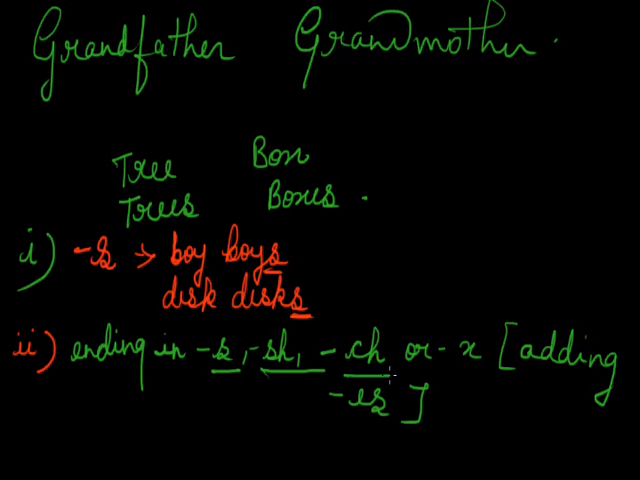
mouse_move(388, 375)
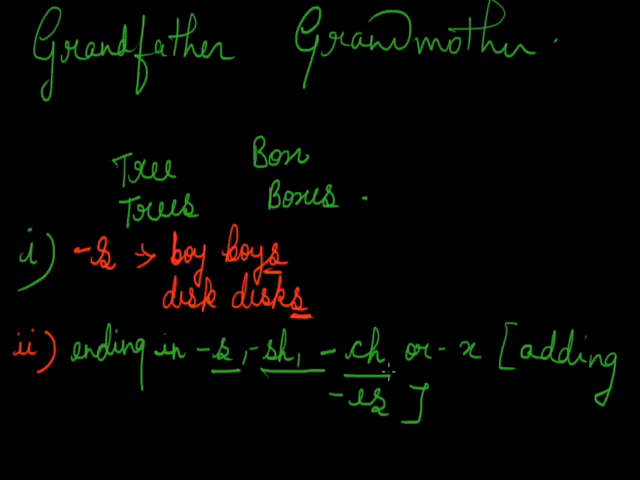
drag(335, 420, 400, 420)
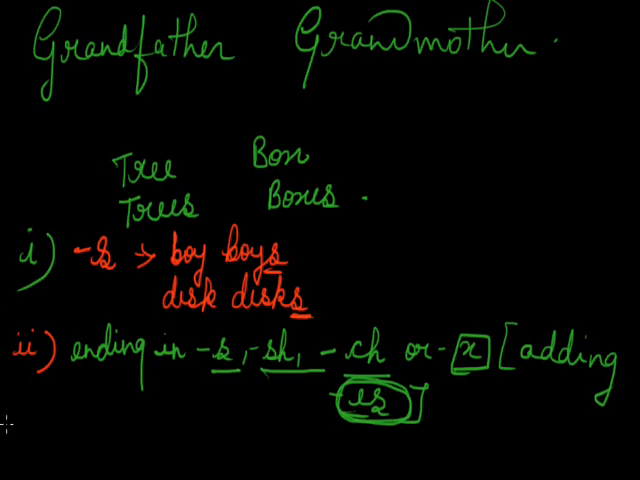
Step: Write red rule iii) for words ending in -o: '[adding -es]'
text(iii)
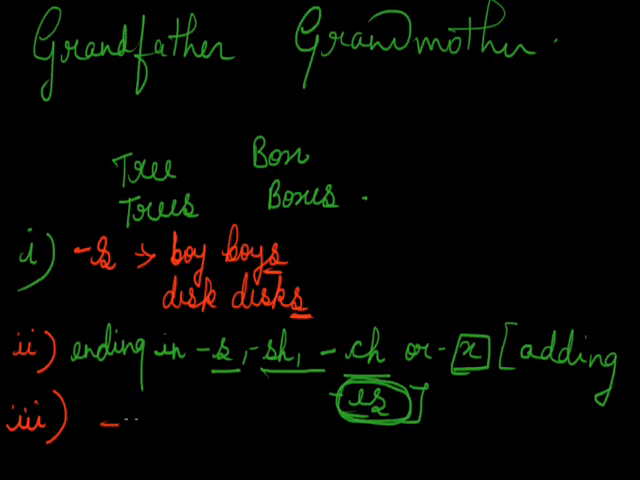
text(o [)
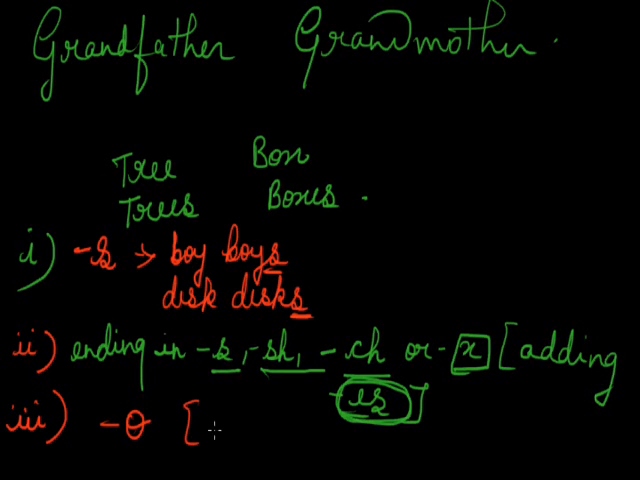
text(addu)
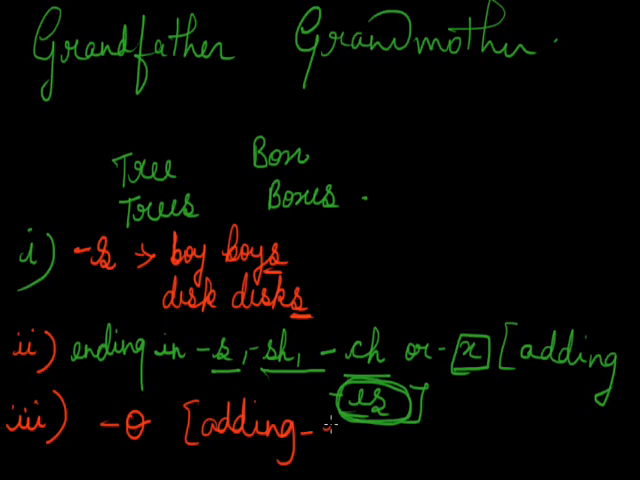
text(es)
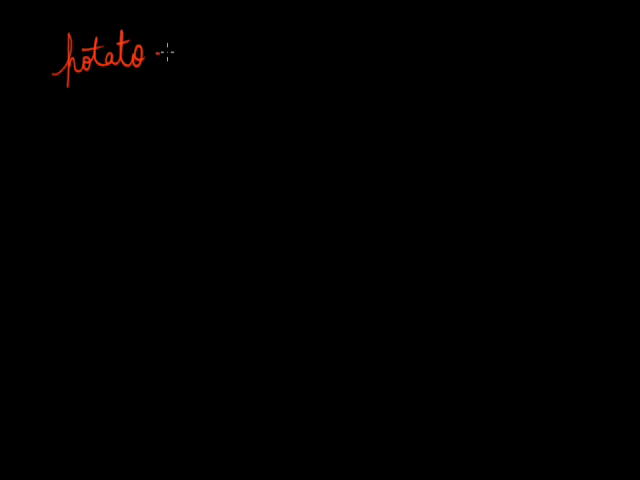
Step: Write 'potato - potatoes' and start rule iv '-o -s'
drag(160, 57, 175, 57)
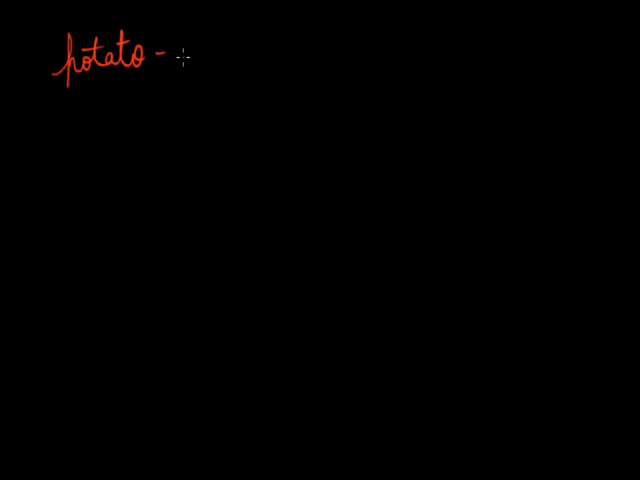
drag(185, 70, 250, 55)
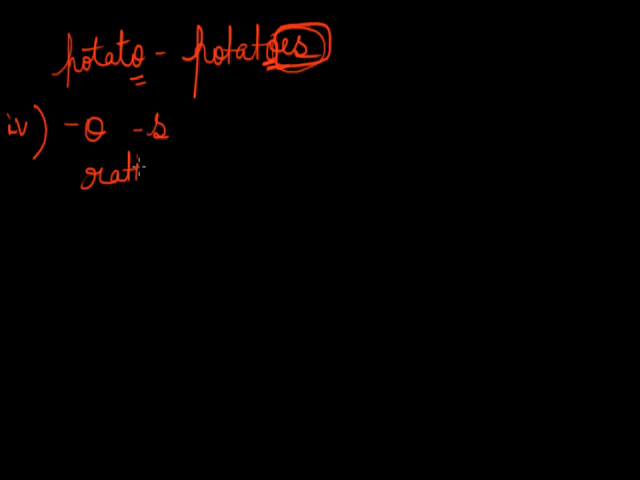
text(o)
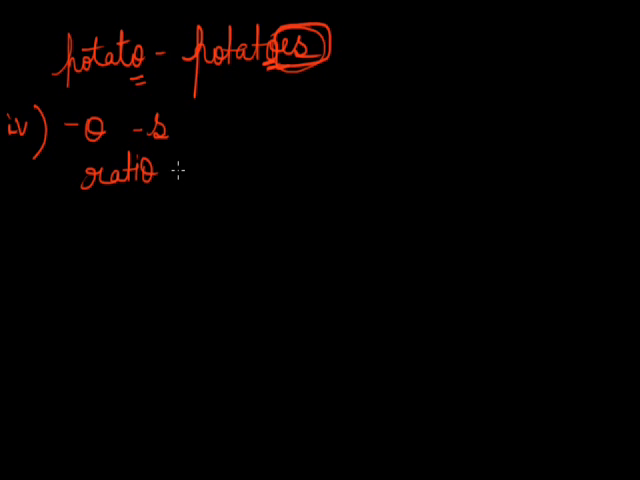
Step: Write the example 'ratio - ratios' and box and circle its added s
text(-ratios)
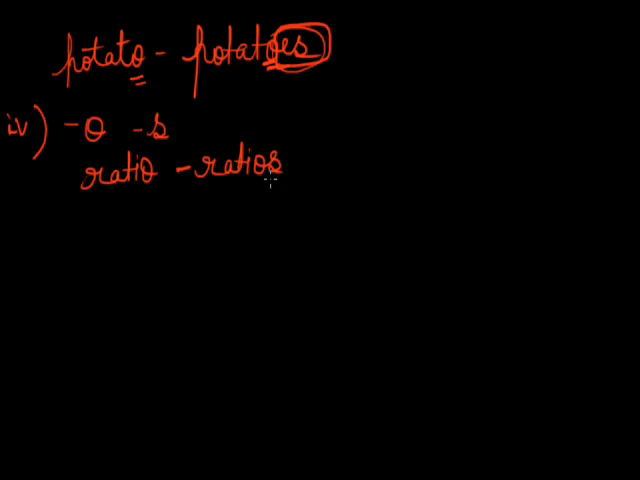
drag(260, 150, 285, 185)
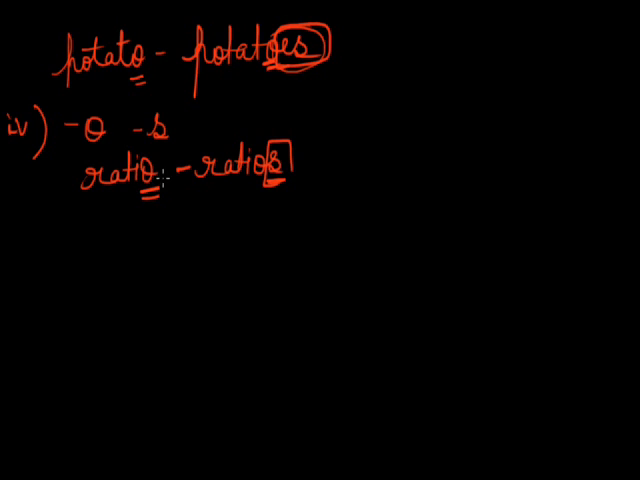
drag(160, 185, 270, 150)
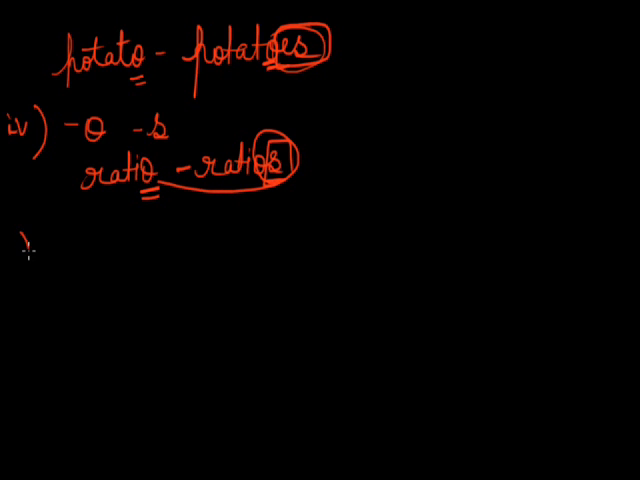
Step: Write rule v) '-y [-y i adding -es]' in red, closing the bracket
text(v))
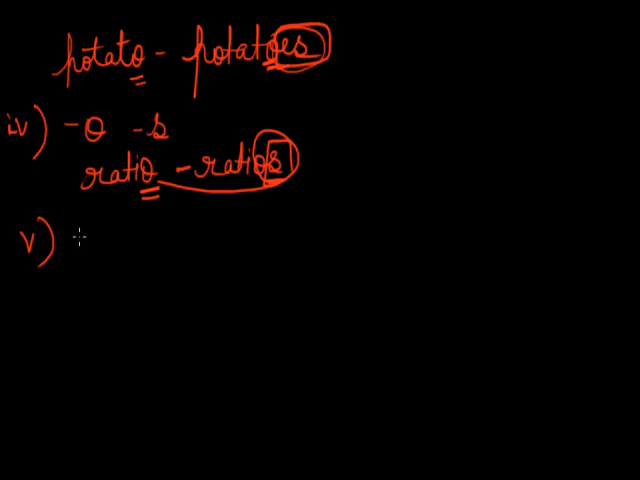
text(y [-y i)
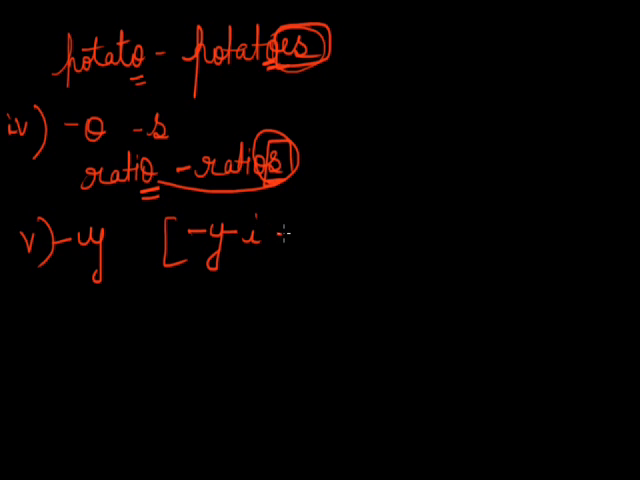
text(adding -es)
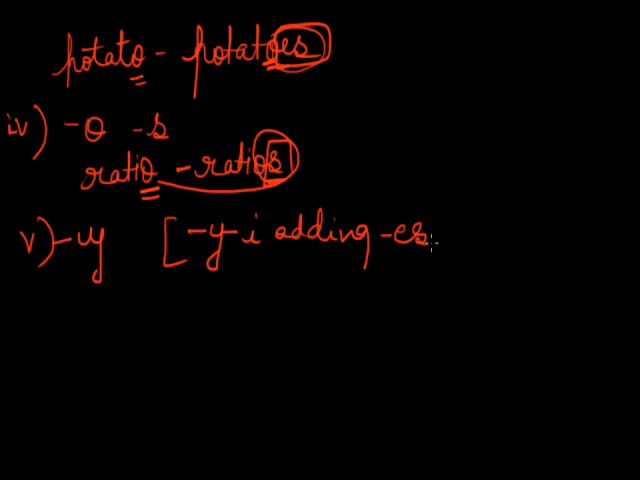
drag(440, 205, 448, 270)
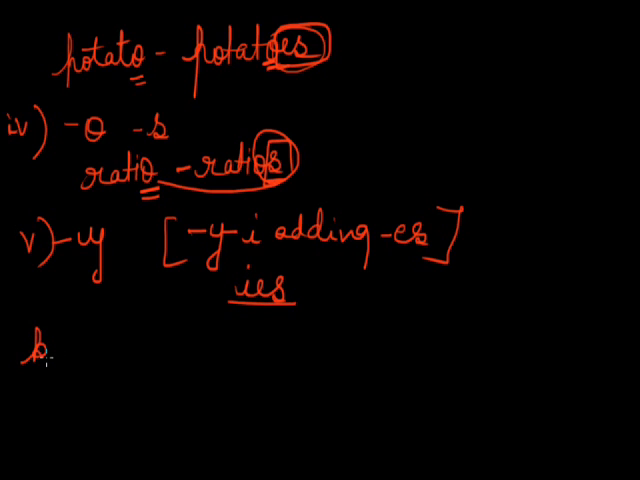
Step: Write the example 'baby - babies' and begin the rule vi label
text(baby -)
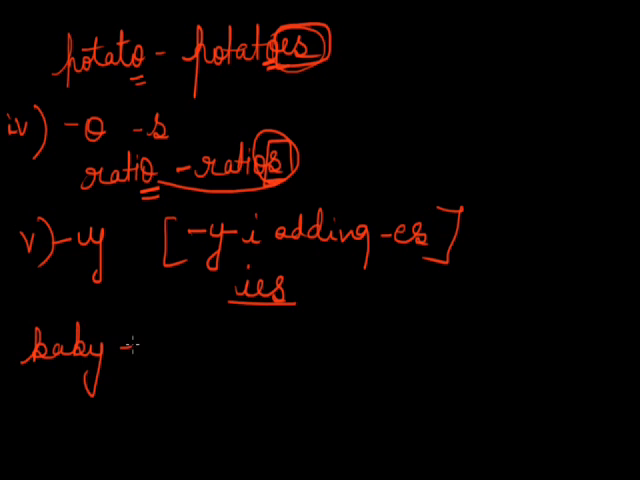
text(bah)
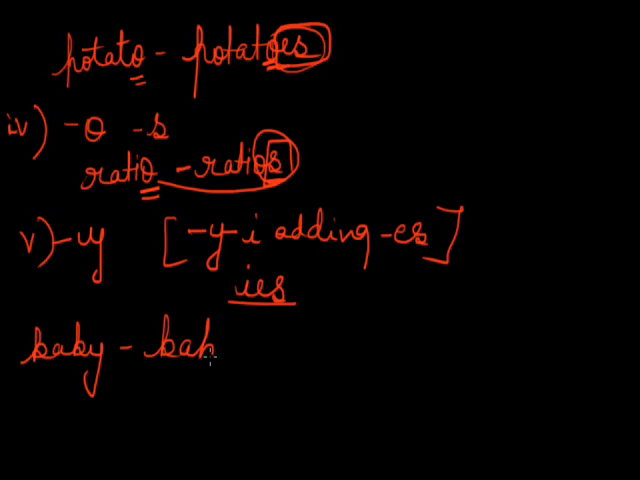
text(i)
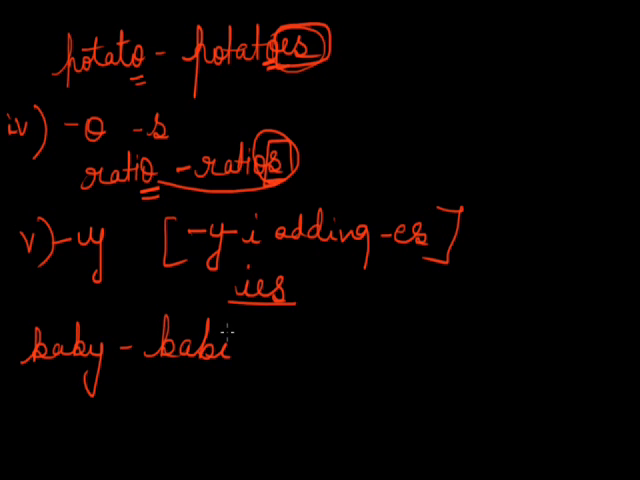
text(es)
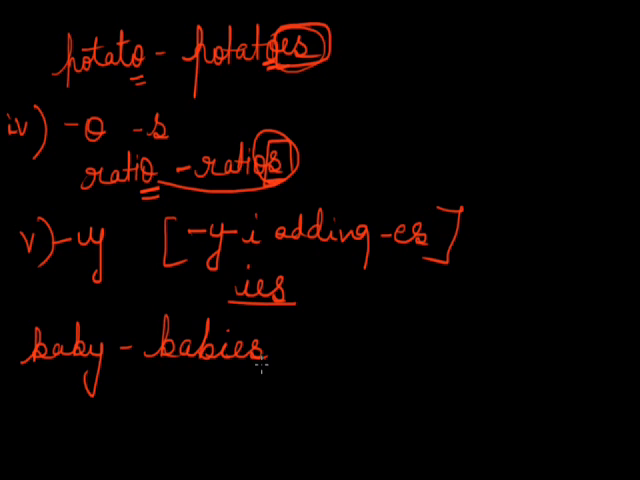
text(vi) -f or -fe ves)
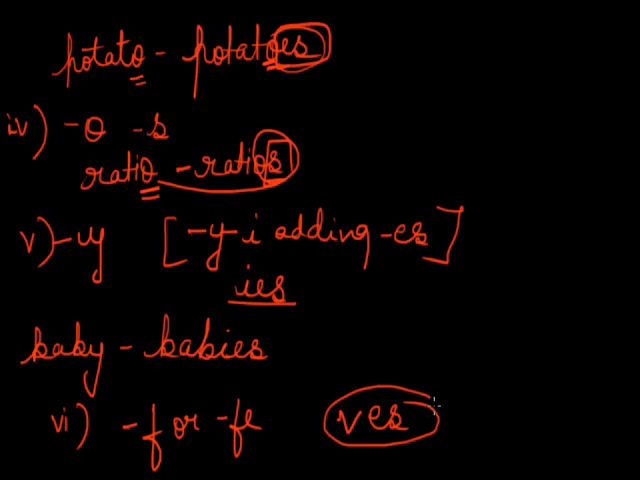
Step: Write the example 'half - halves' under rule vi's circled 'ves'
text(ha)
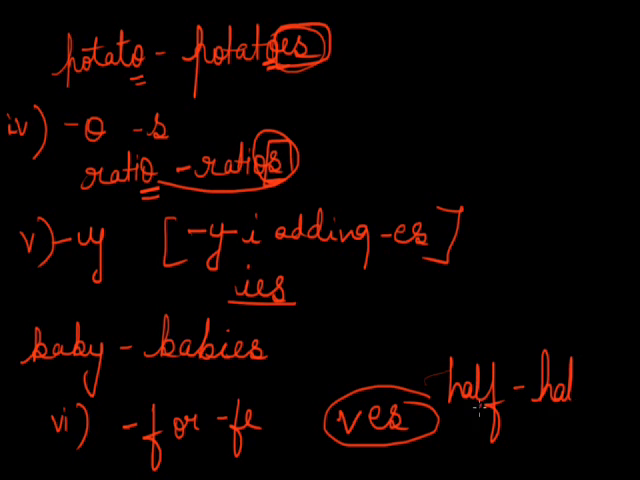
text(v)
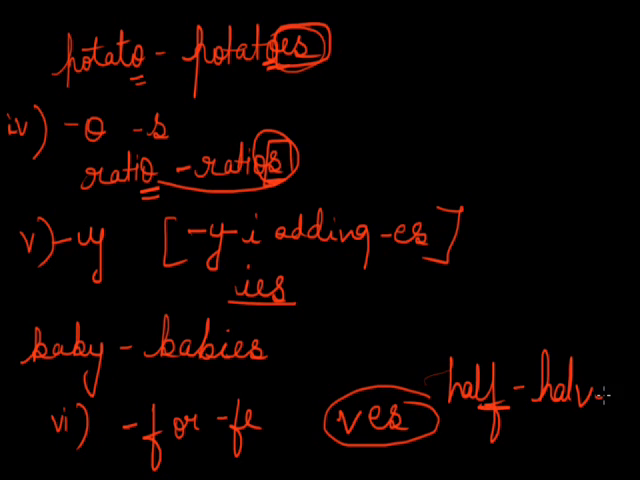
text(ves)
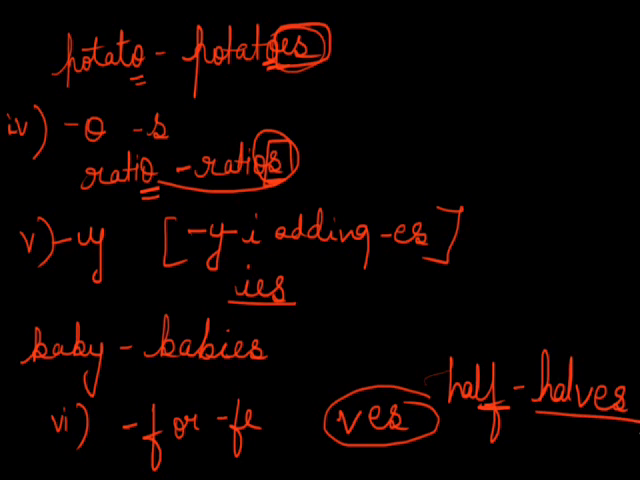